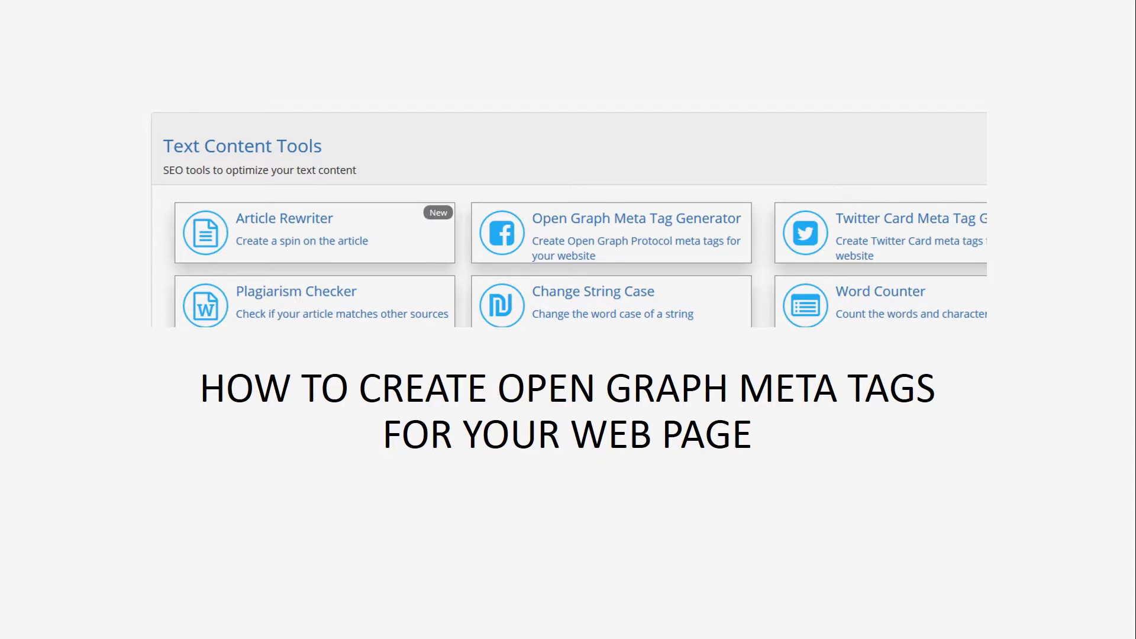
Step: Step through the Open Graph Meta Tag Generator slides until the og:title, site_name, url, description and type tags appear
left_click(610, 233)
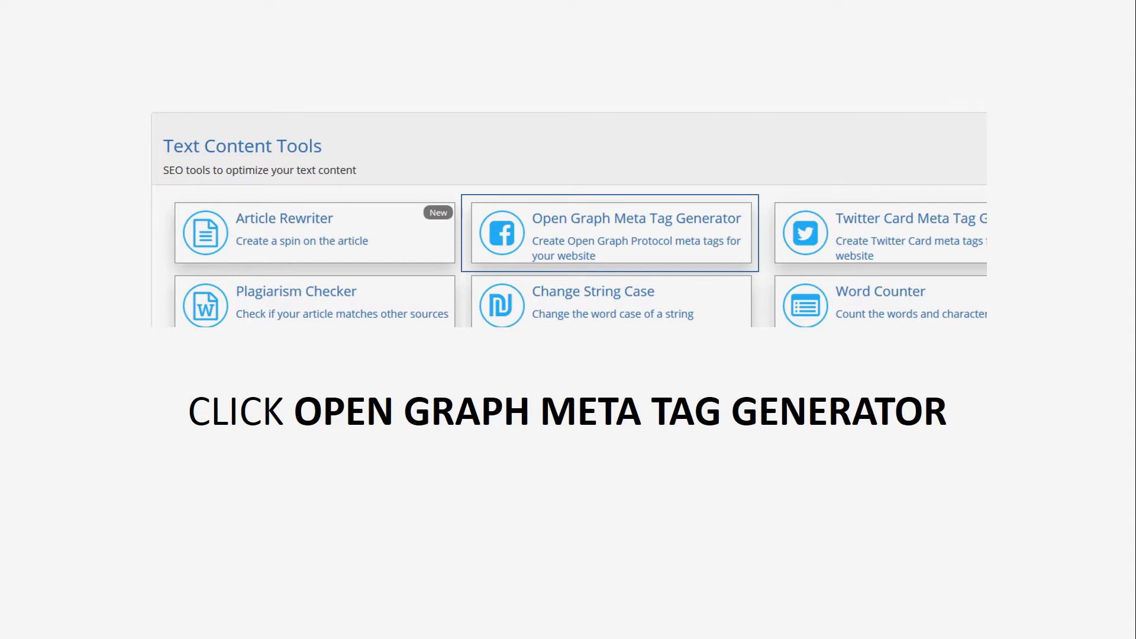
left_click(610, 233)
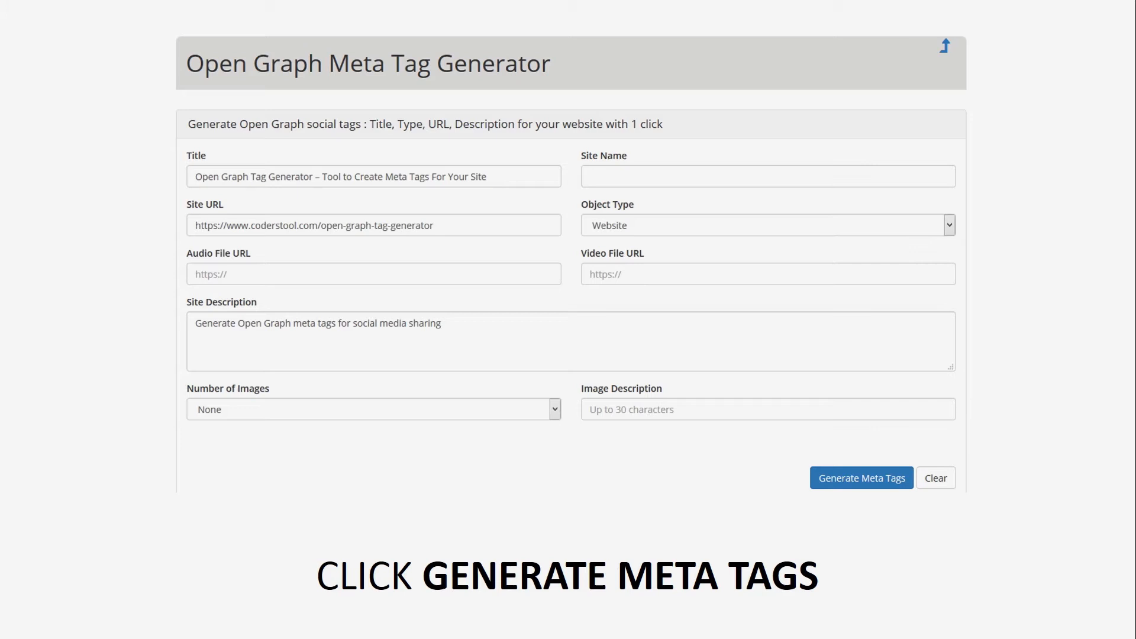
left_click(861, 477)
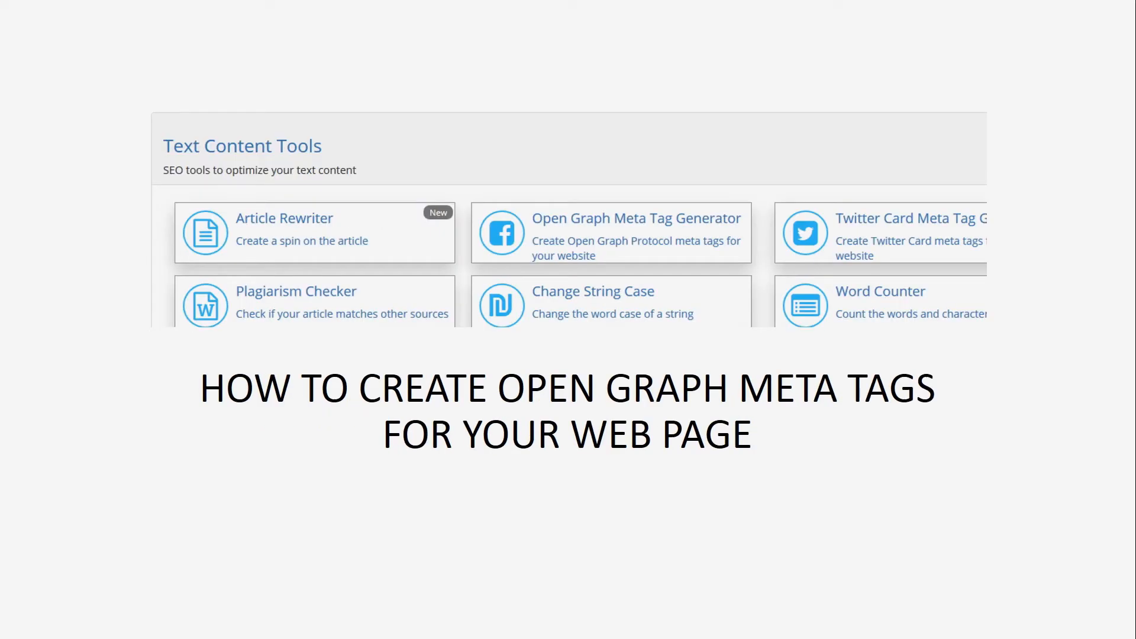
left_click(609, 233)
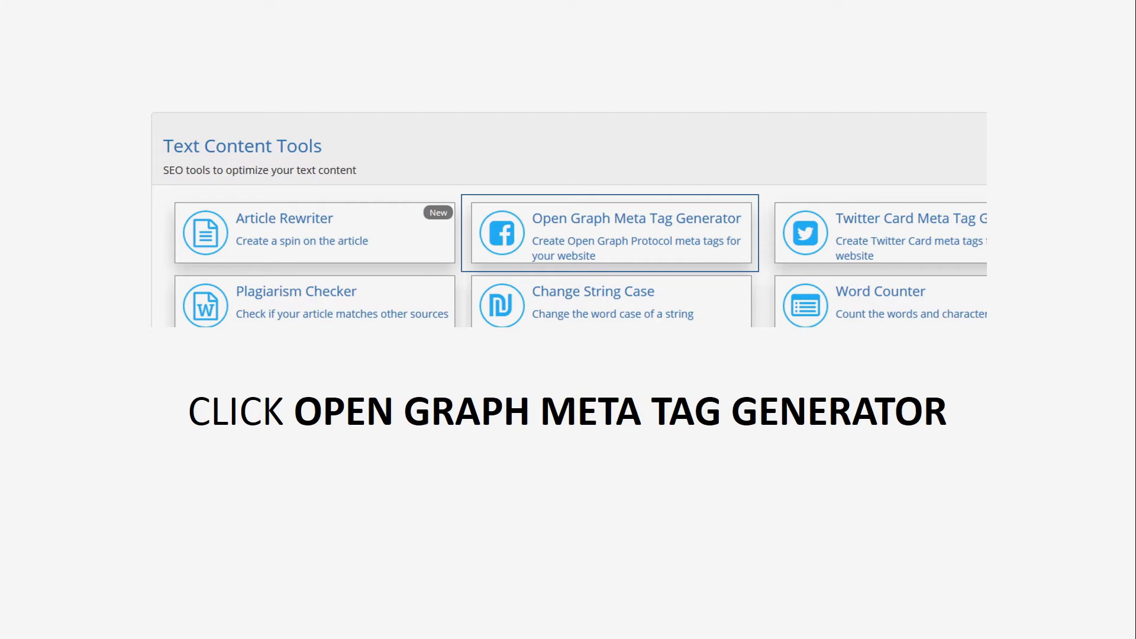
left_click(610, 232)
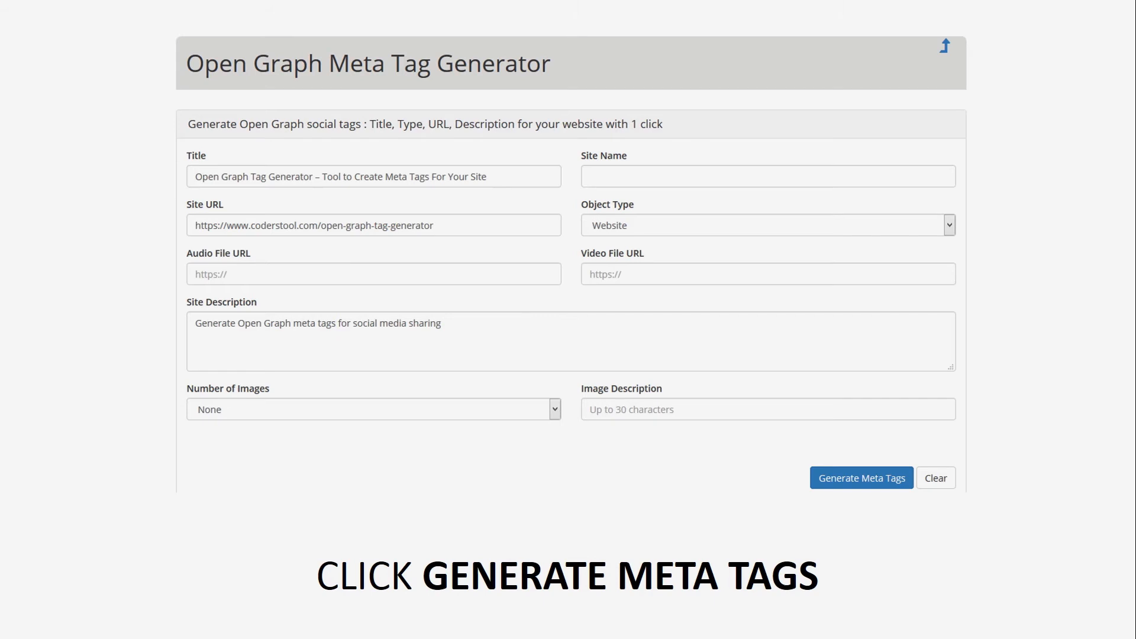
left_click(861, 478)
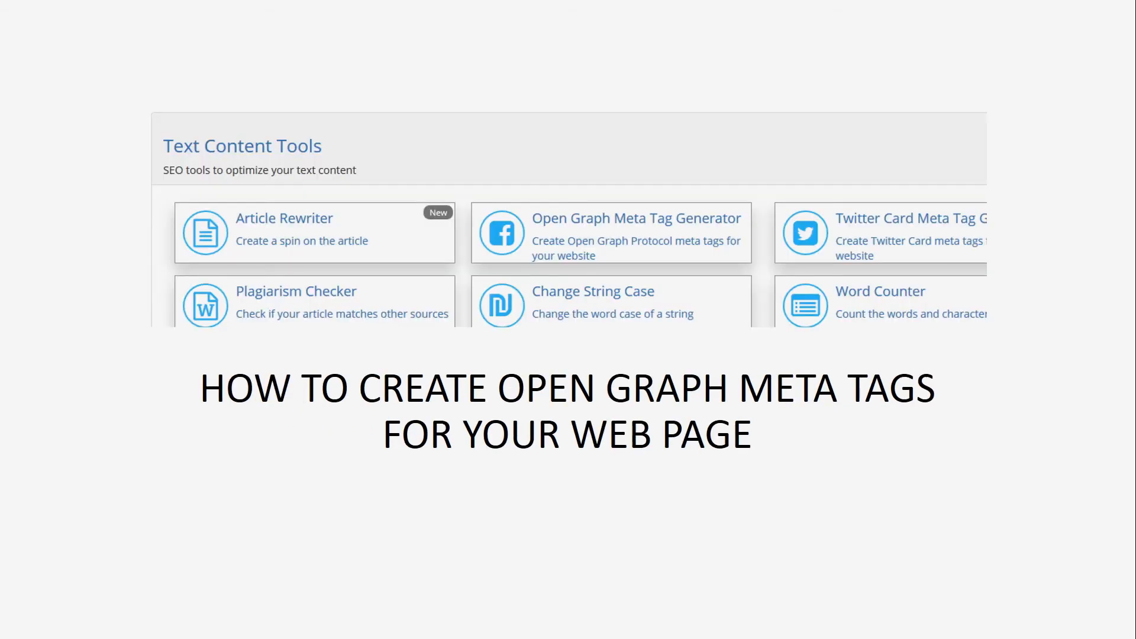
left_click(610, 232)
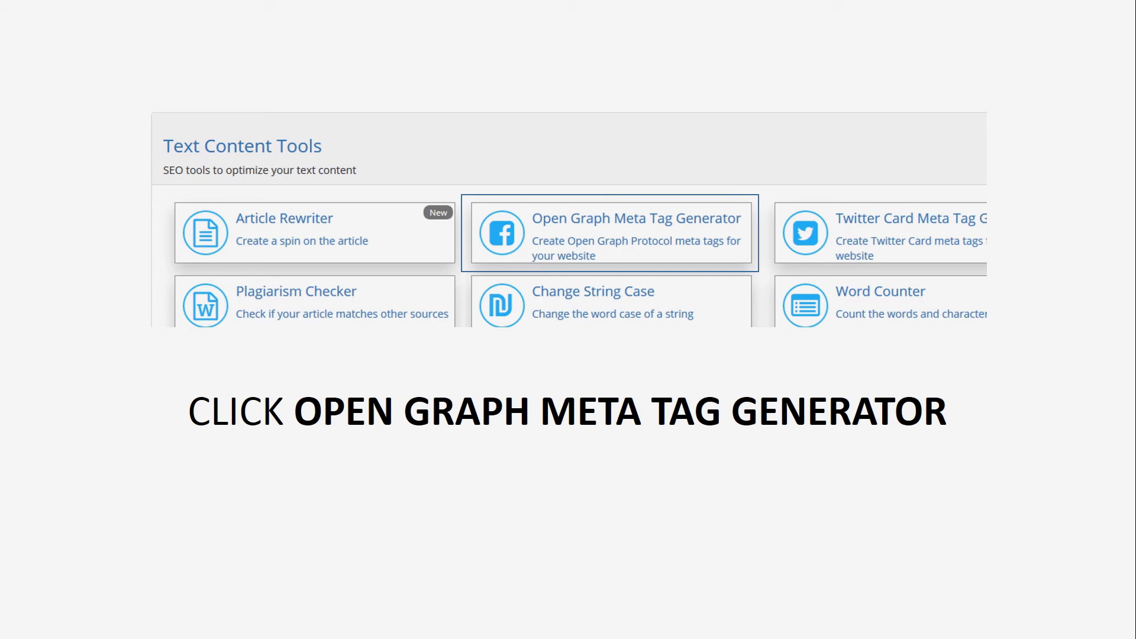
left_click(610, 233)
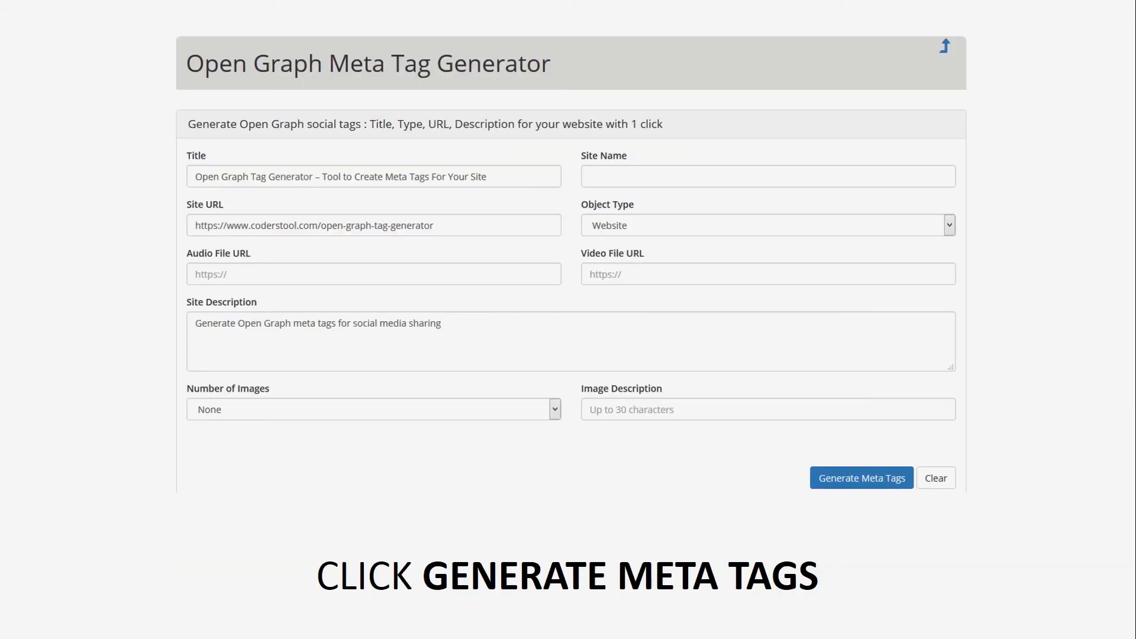
left_click(861, 478)
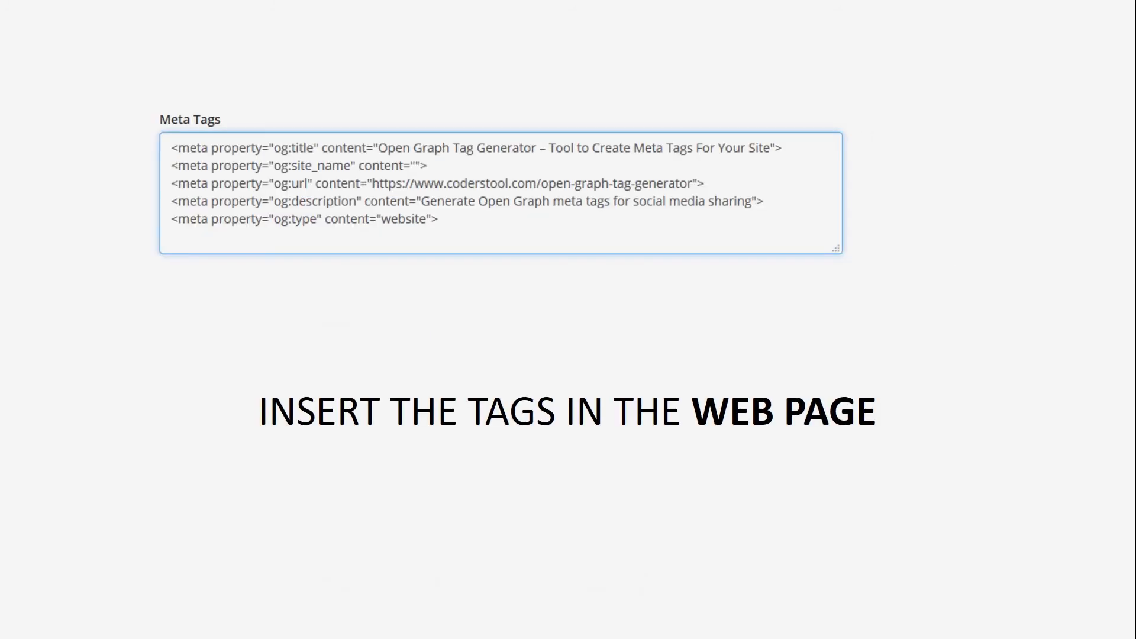